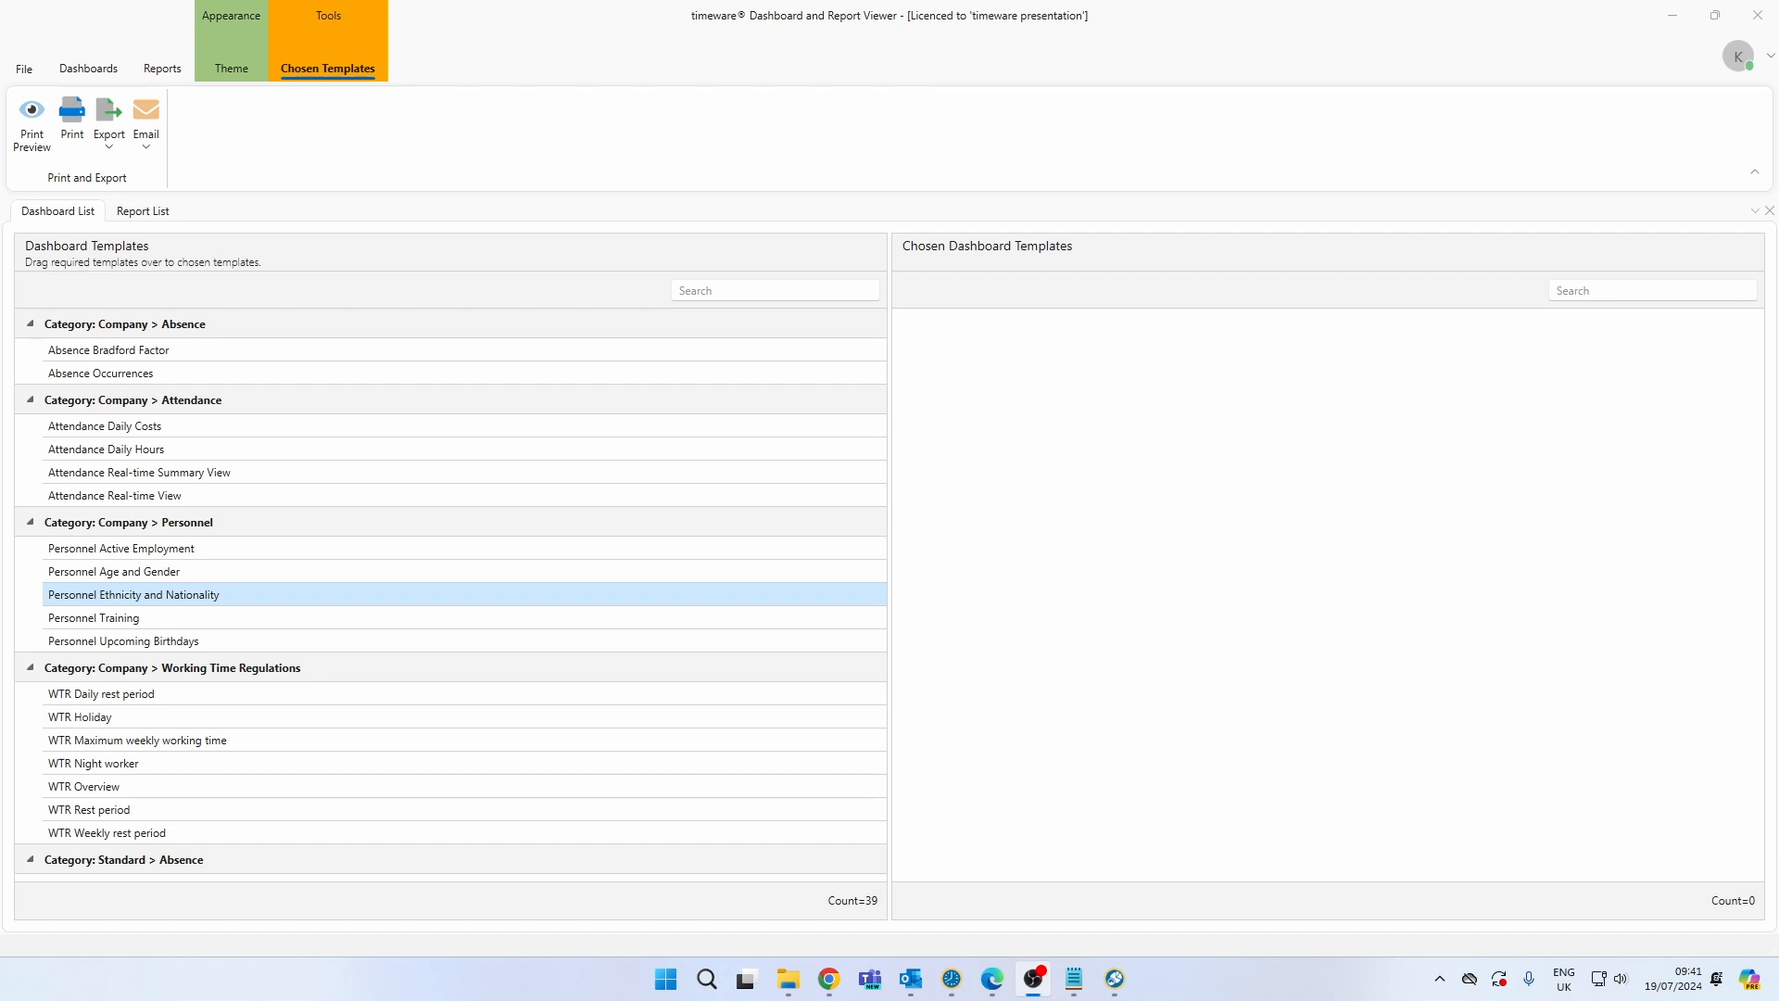
mouse_move(235, 554)
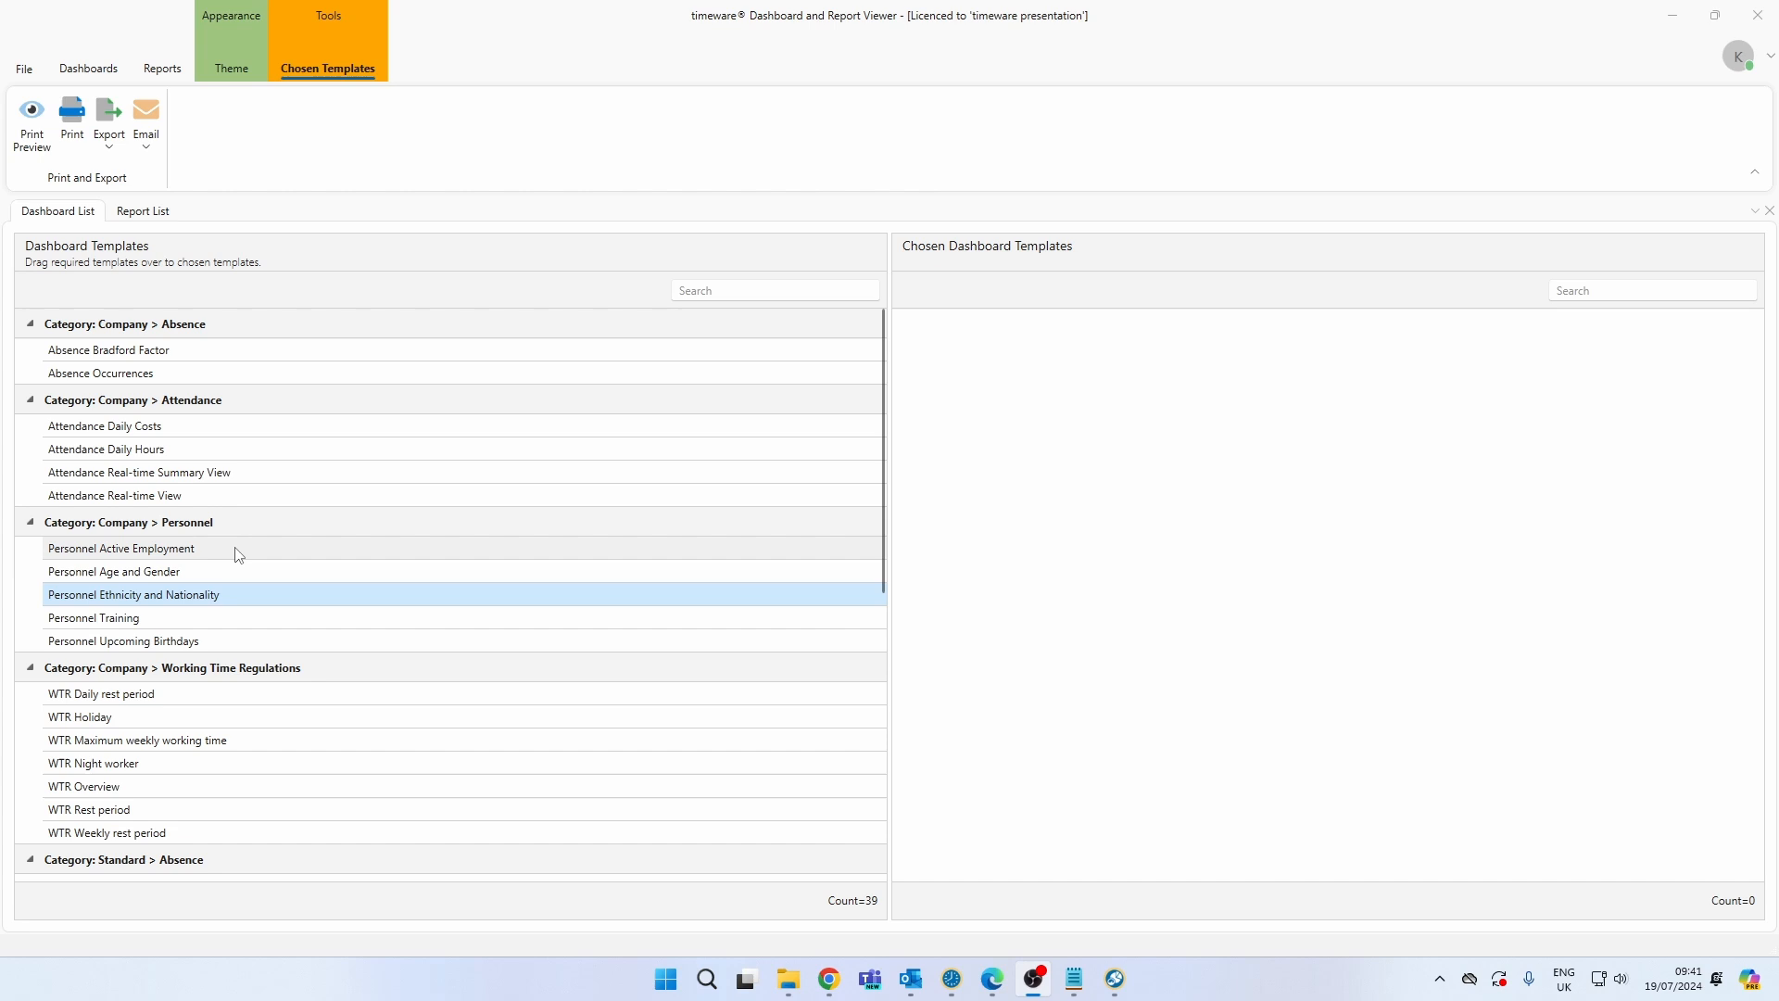
Step: Drag the Personnel Ethnicity and Nationality template into Chosen Dashboard Templates
drag(132, 593, 1157, 526)
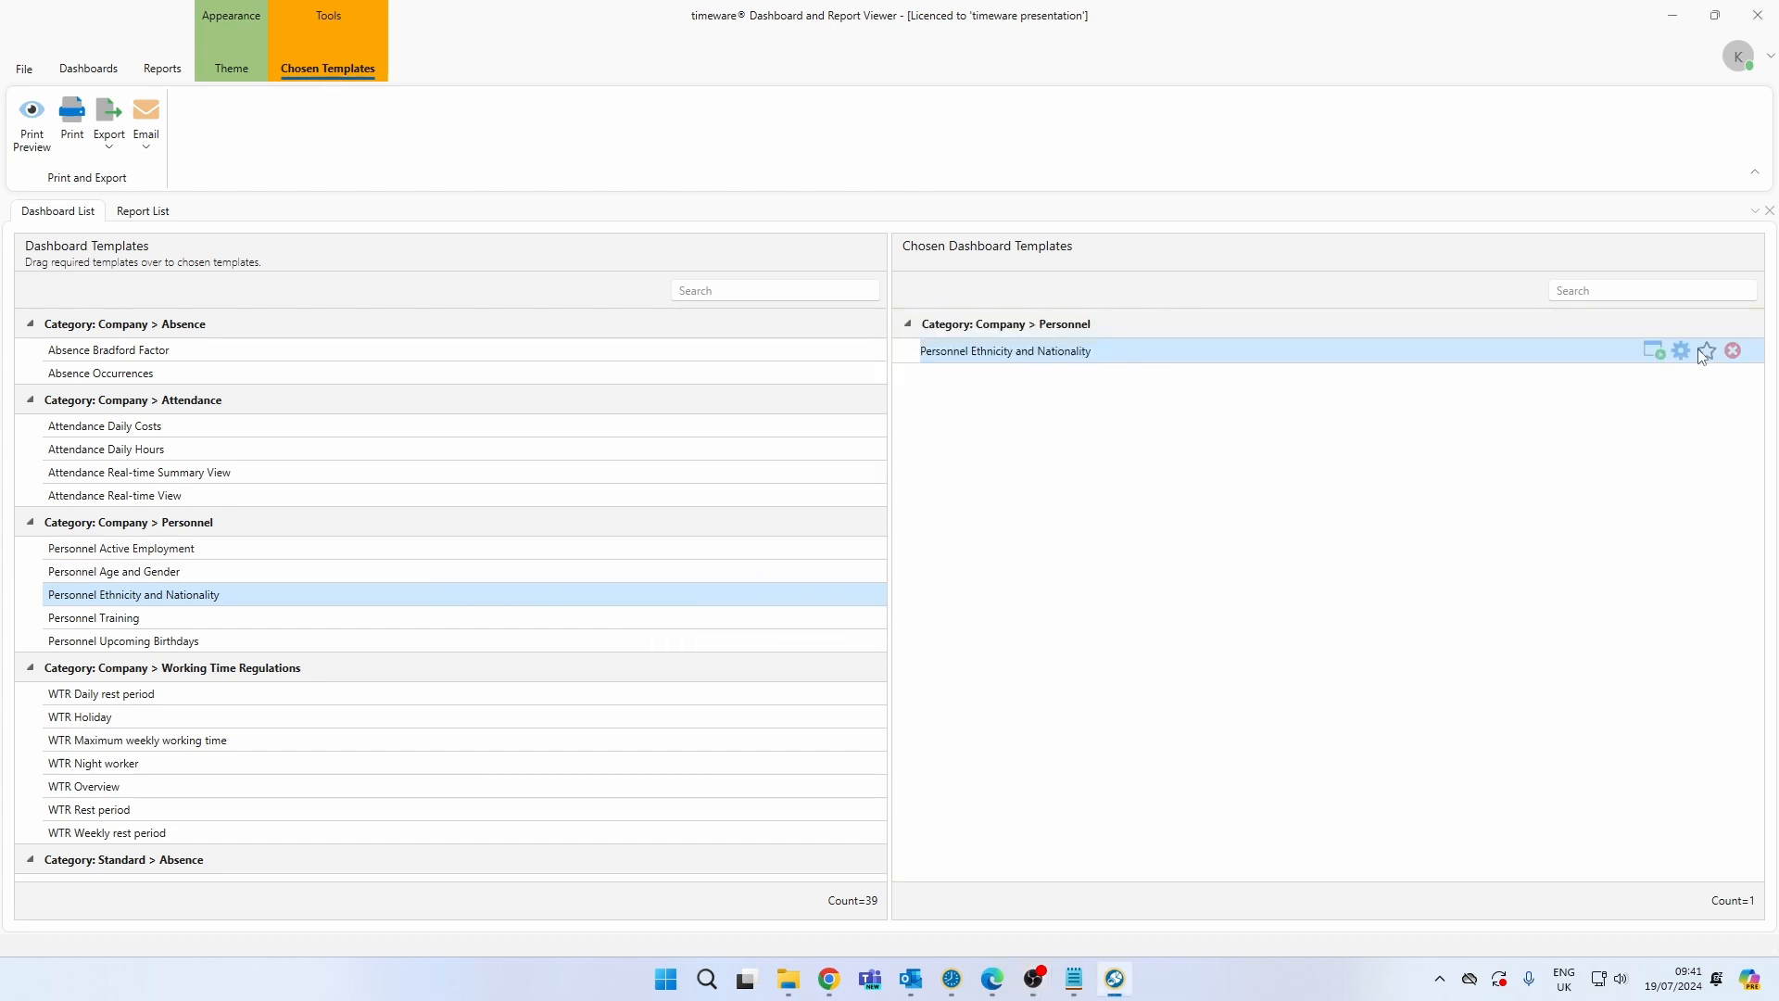
click(1680, 350)
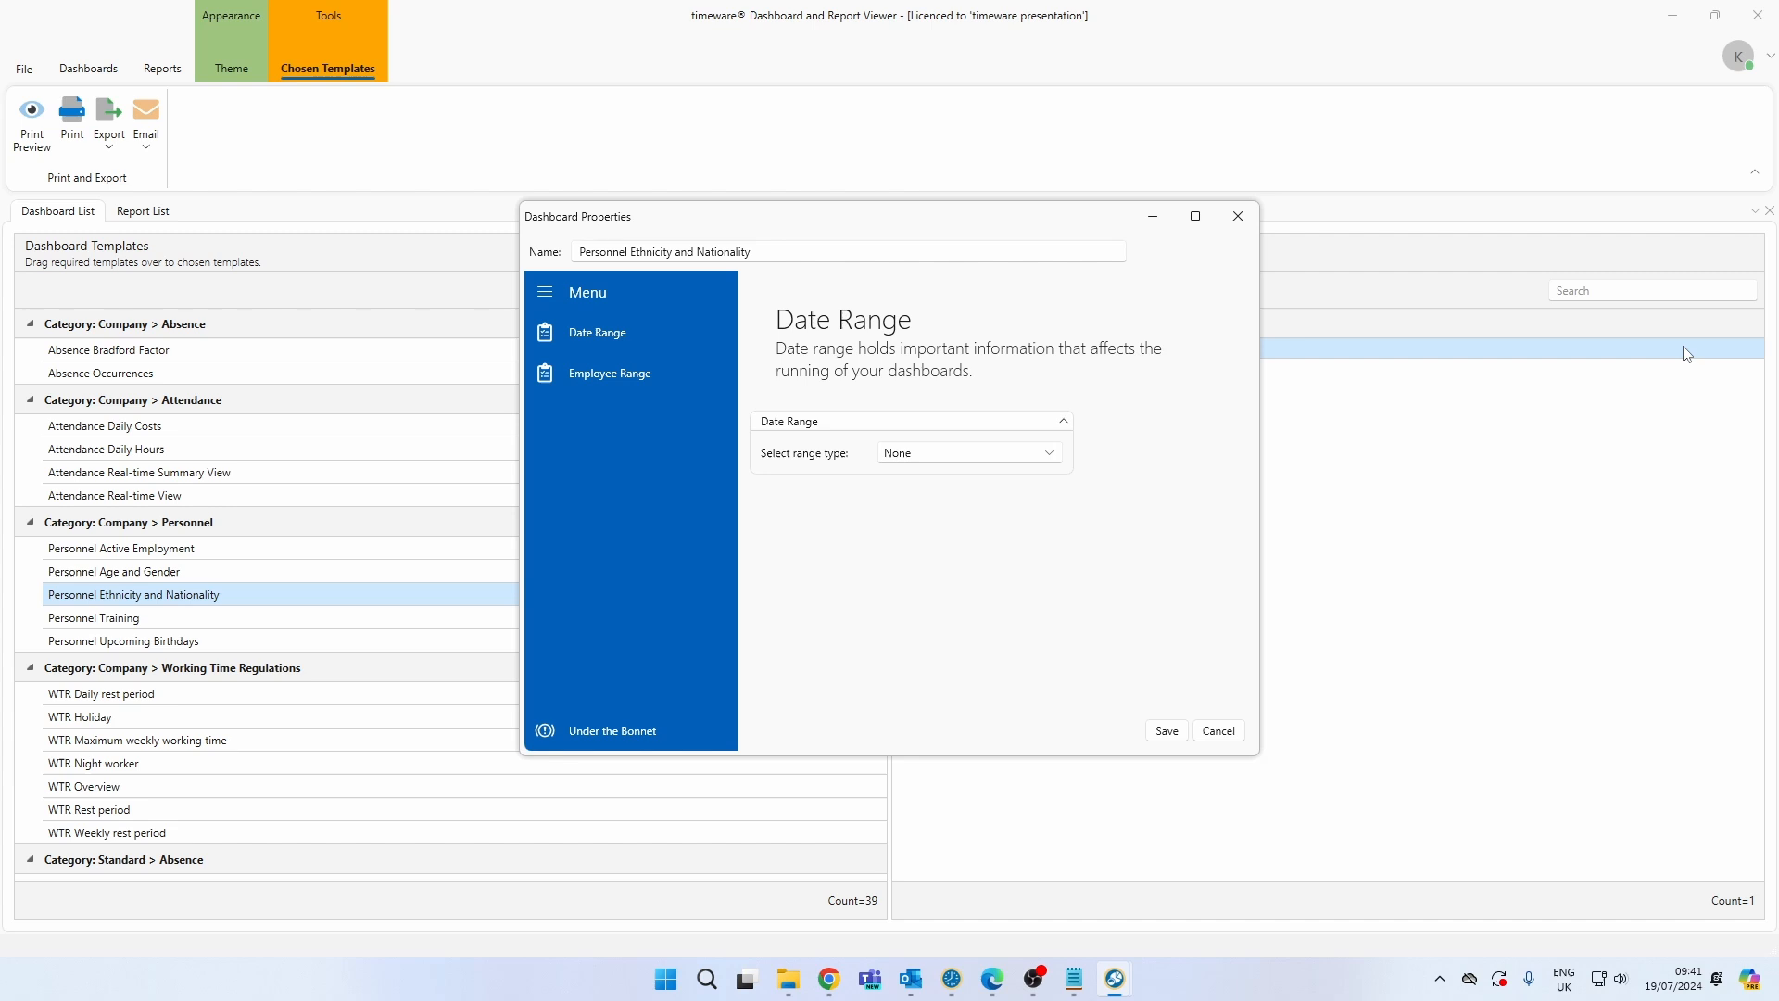
mouse_move(1229, 465)
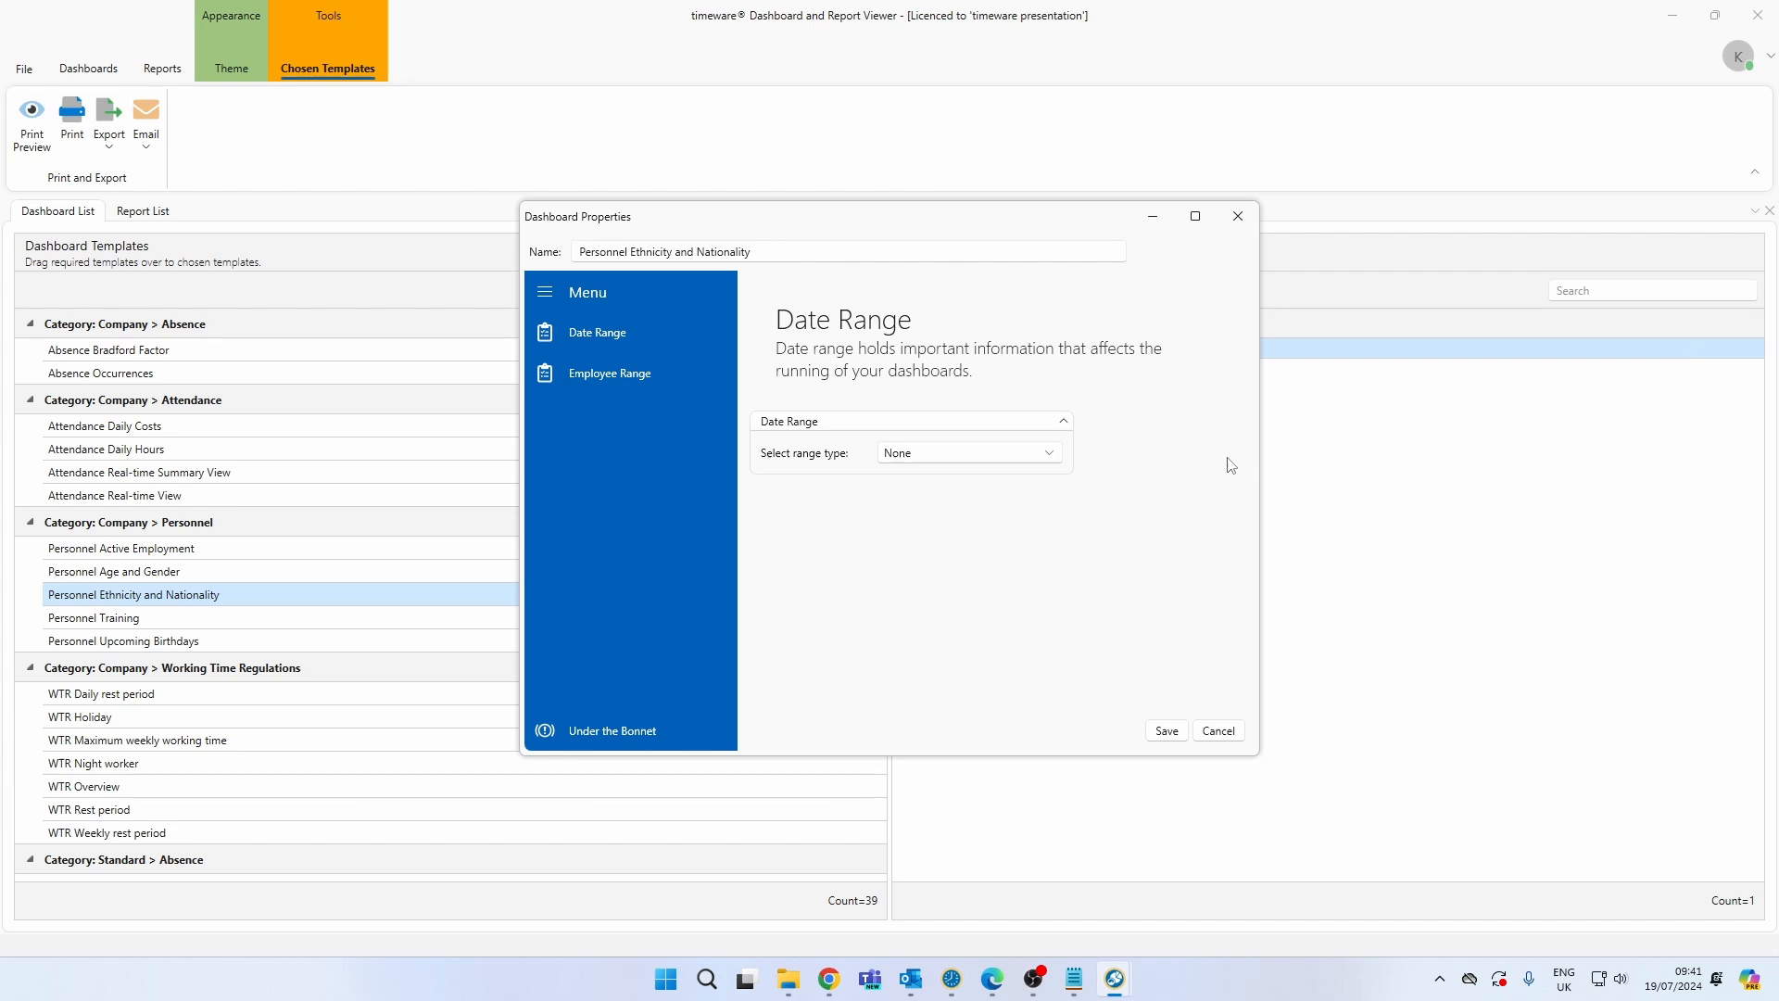
click(608, 372)
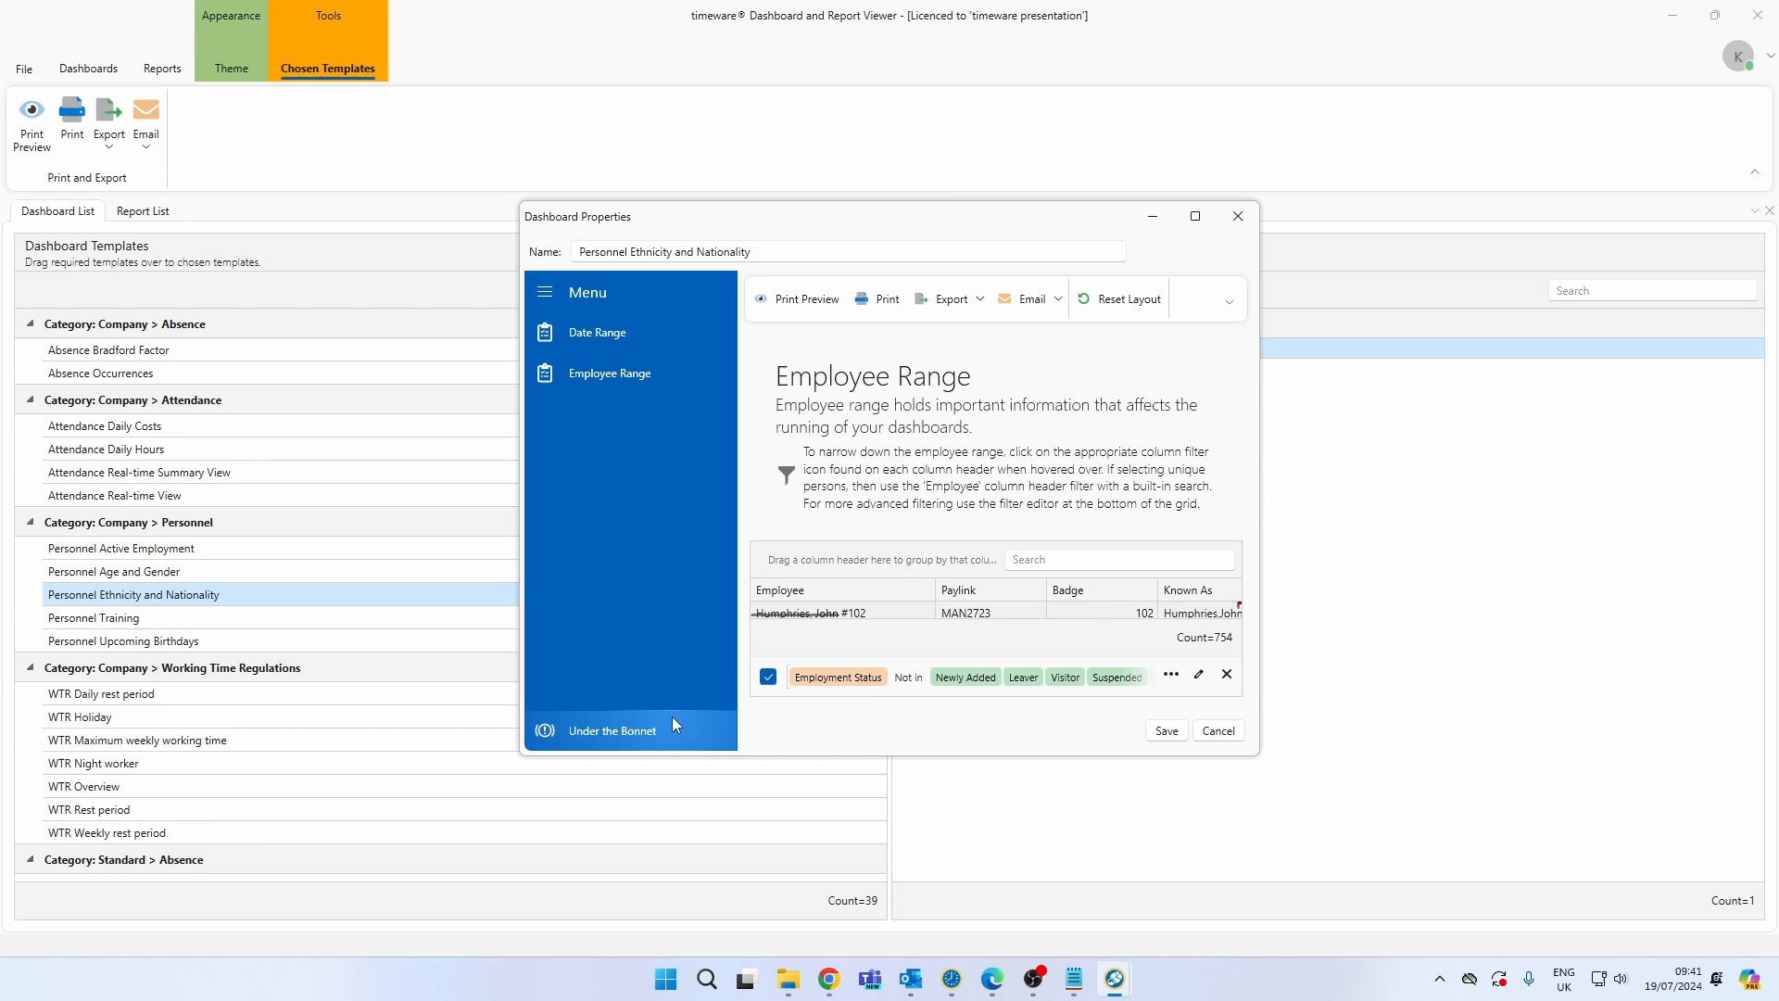
click(611, 729)
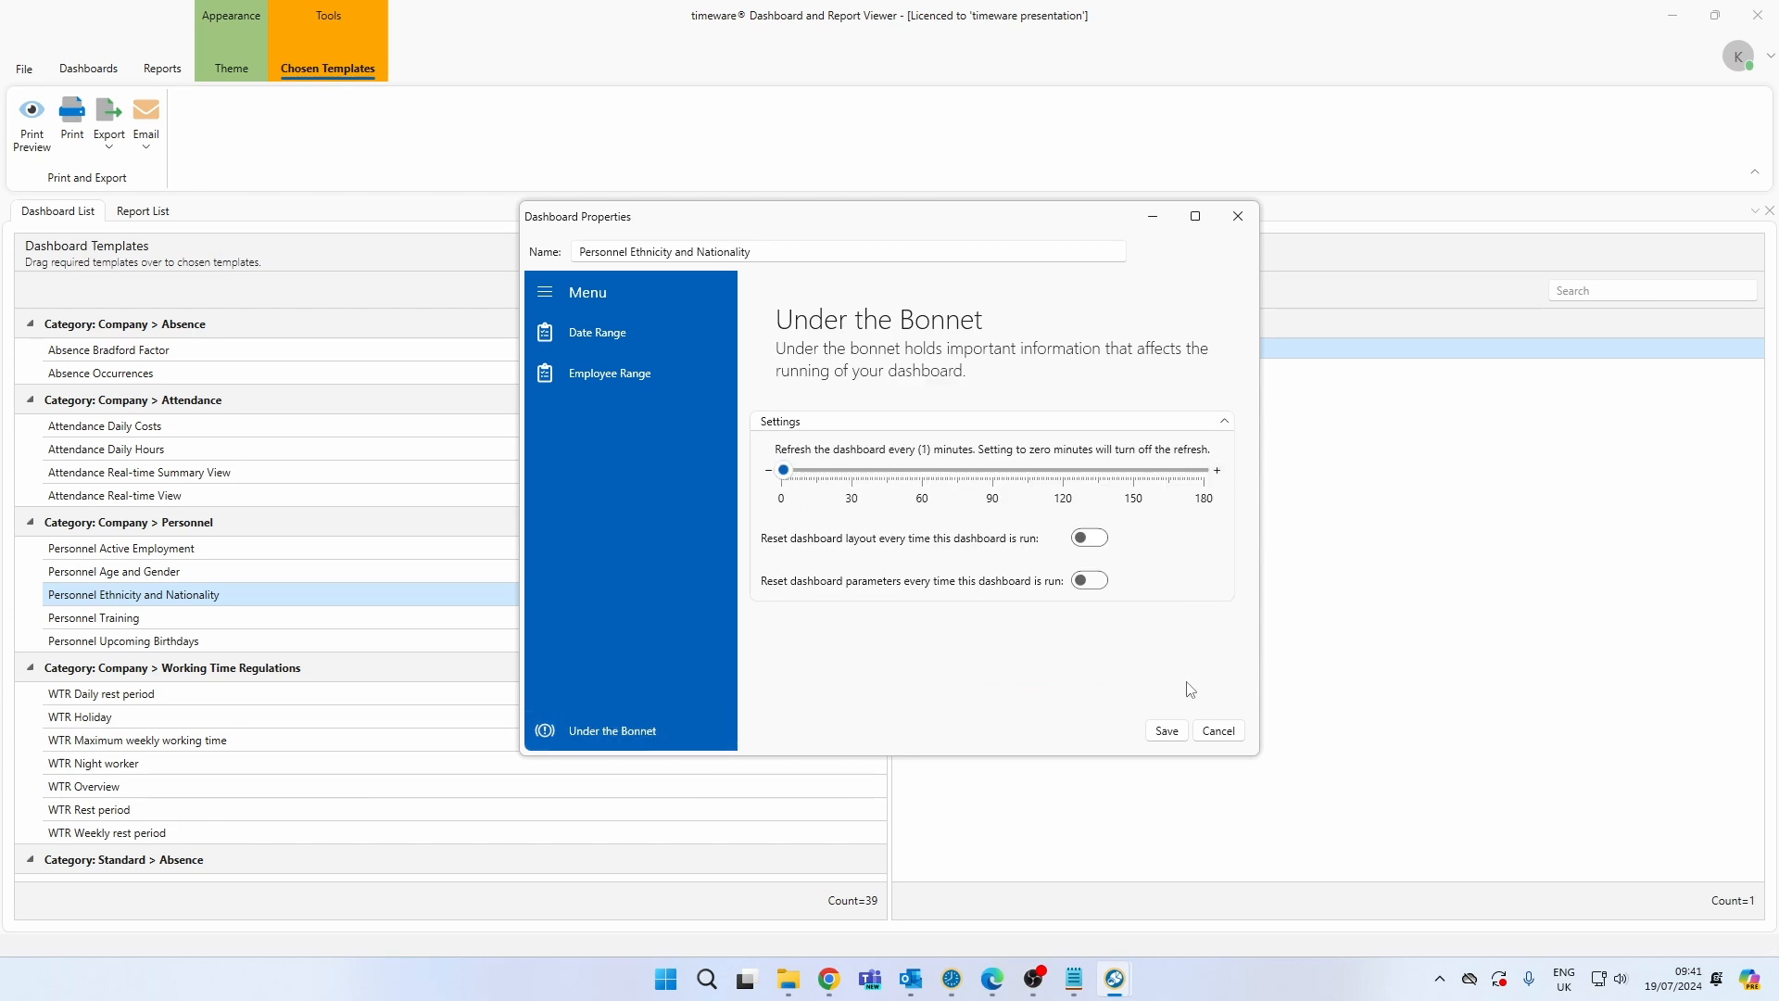
click(1218, 729)
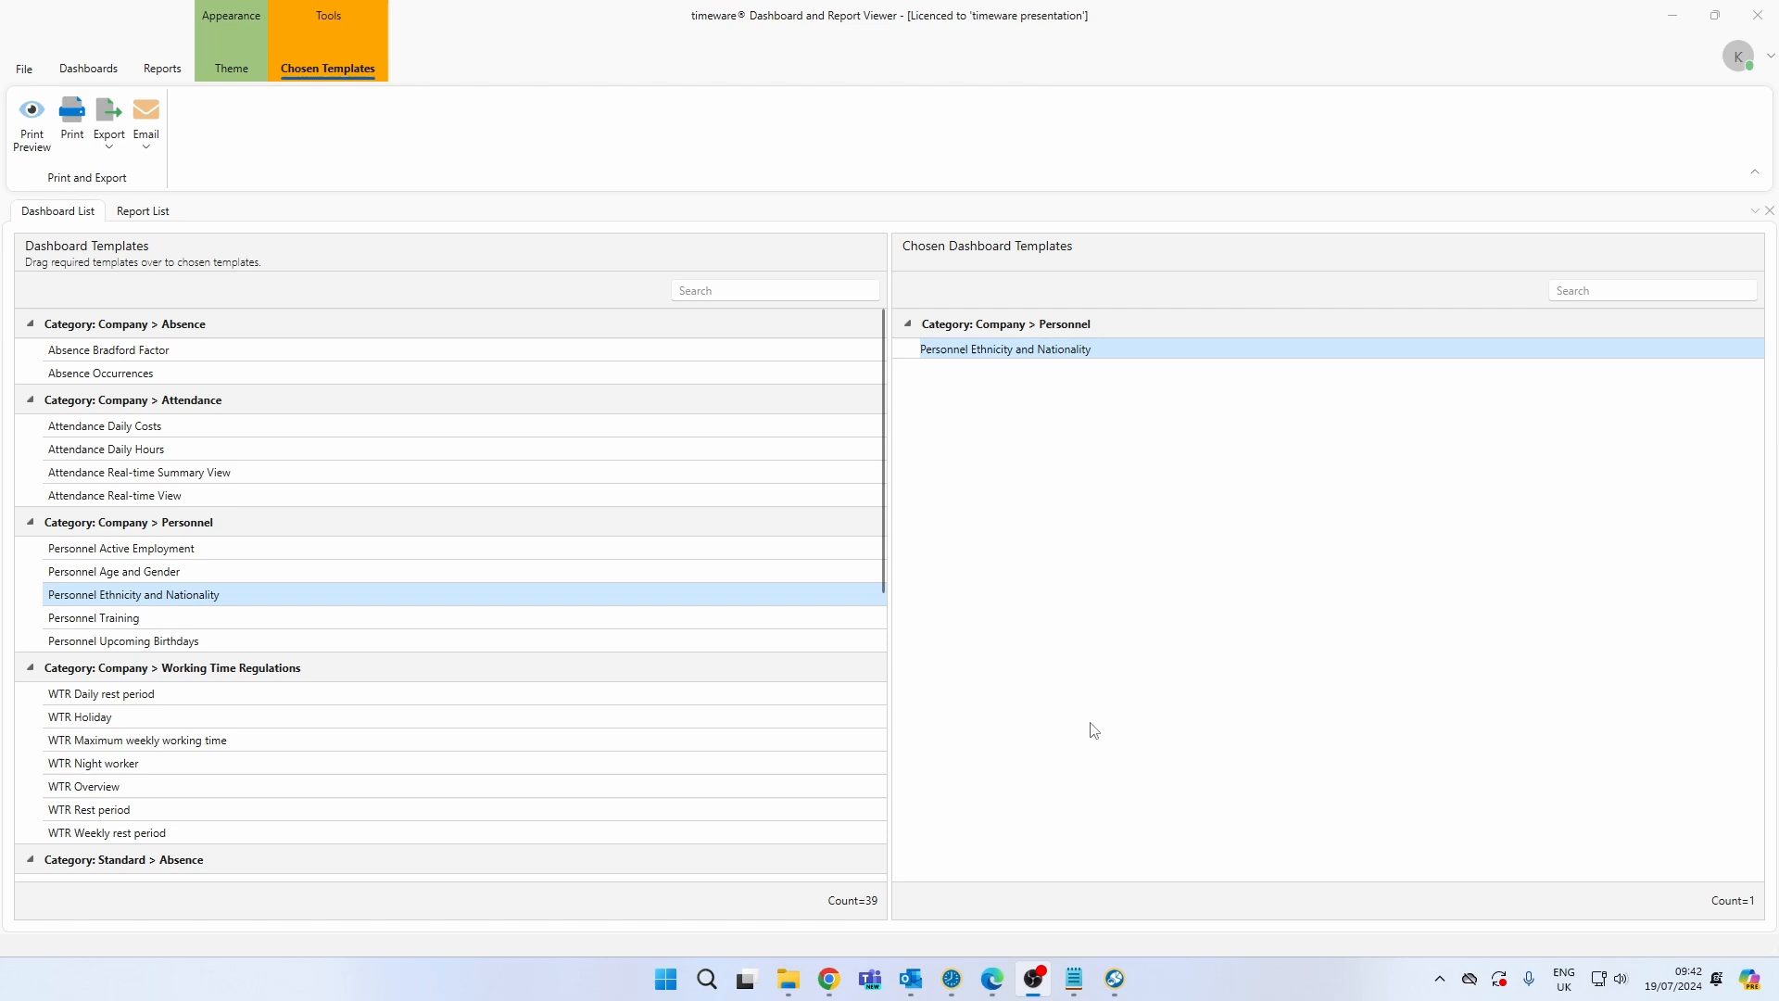
mouse_move(1551, 363)
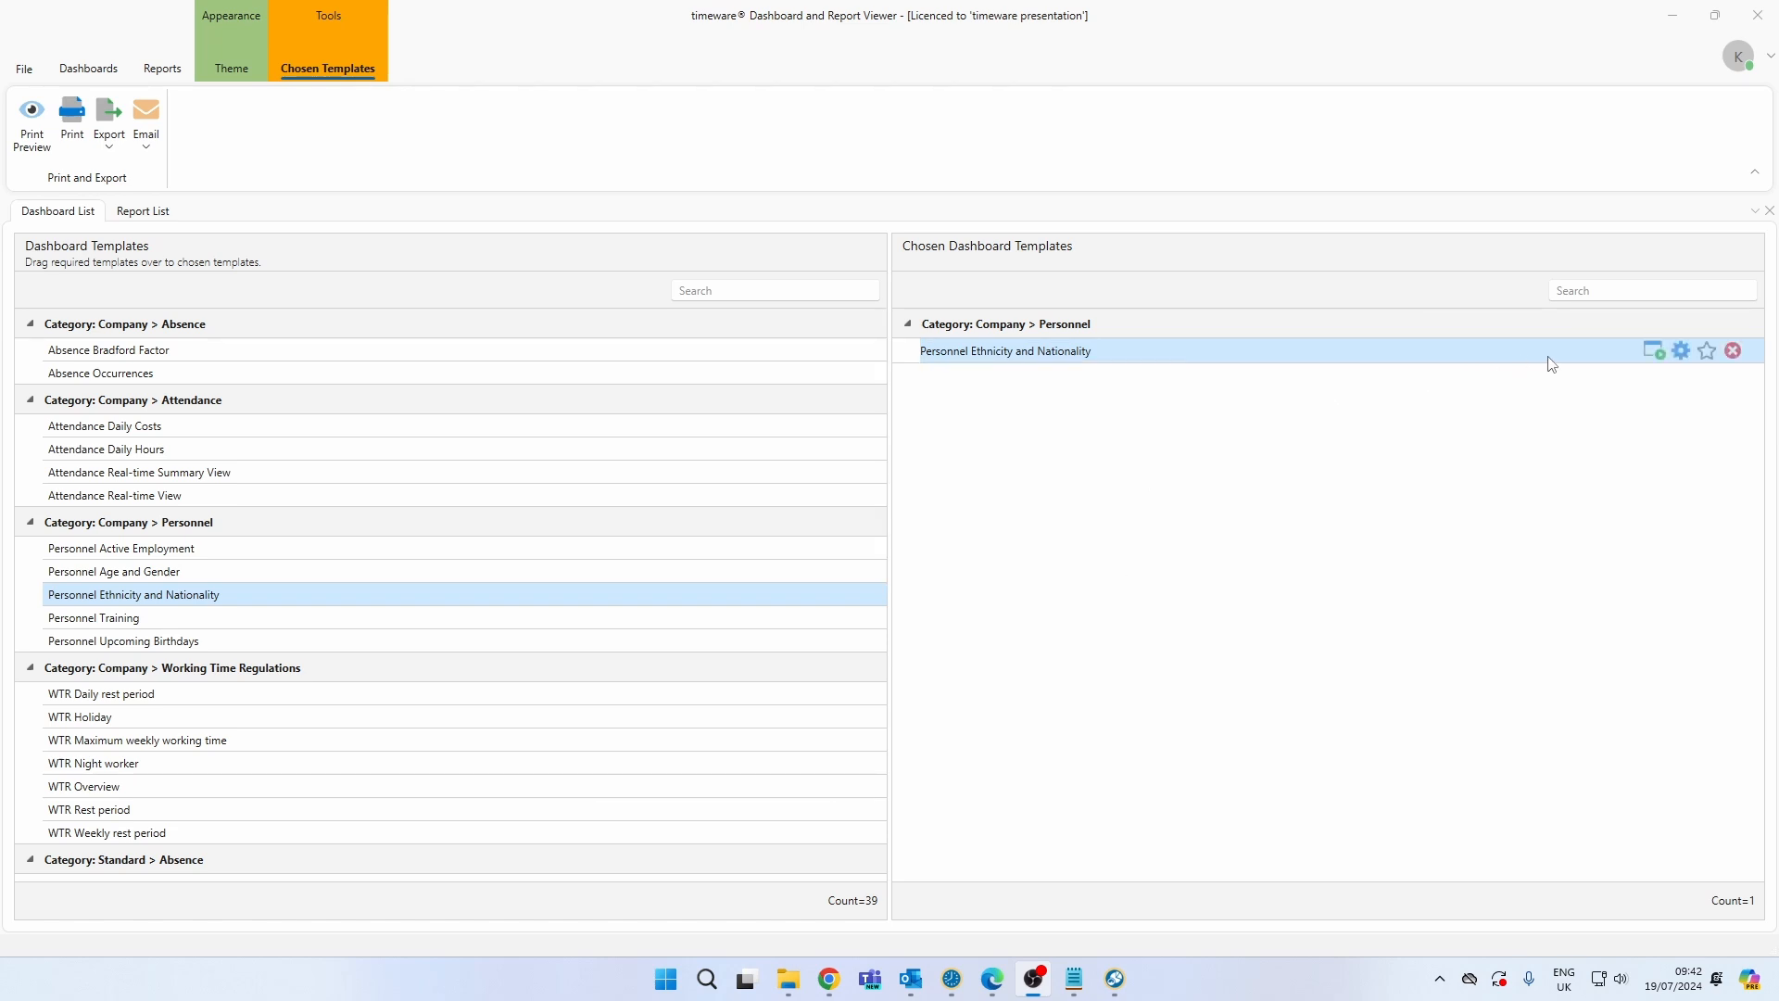
double_click(1004, 350)
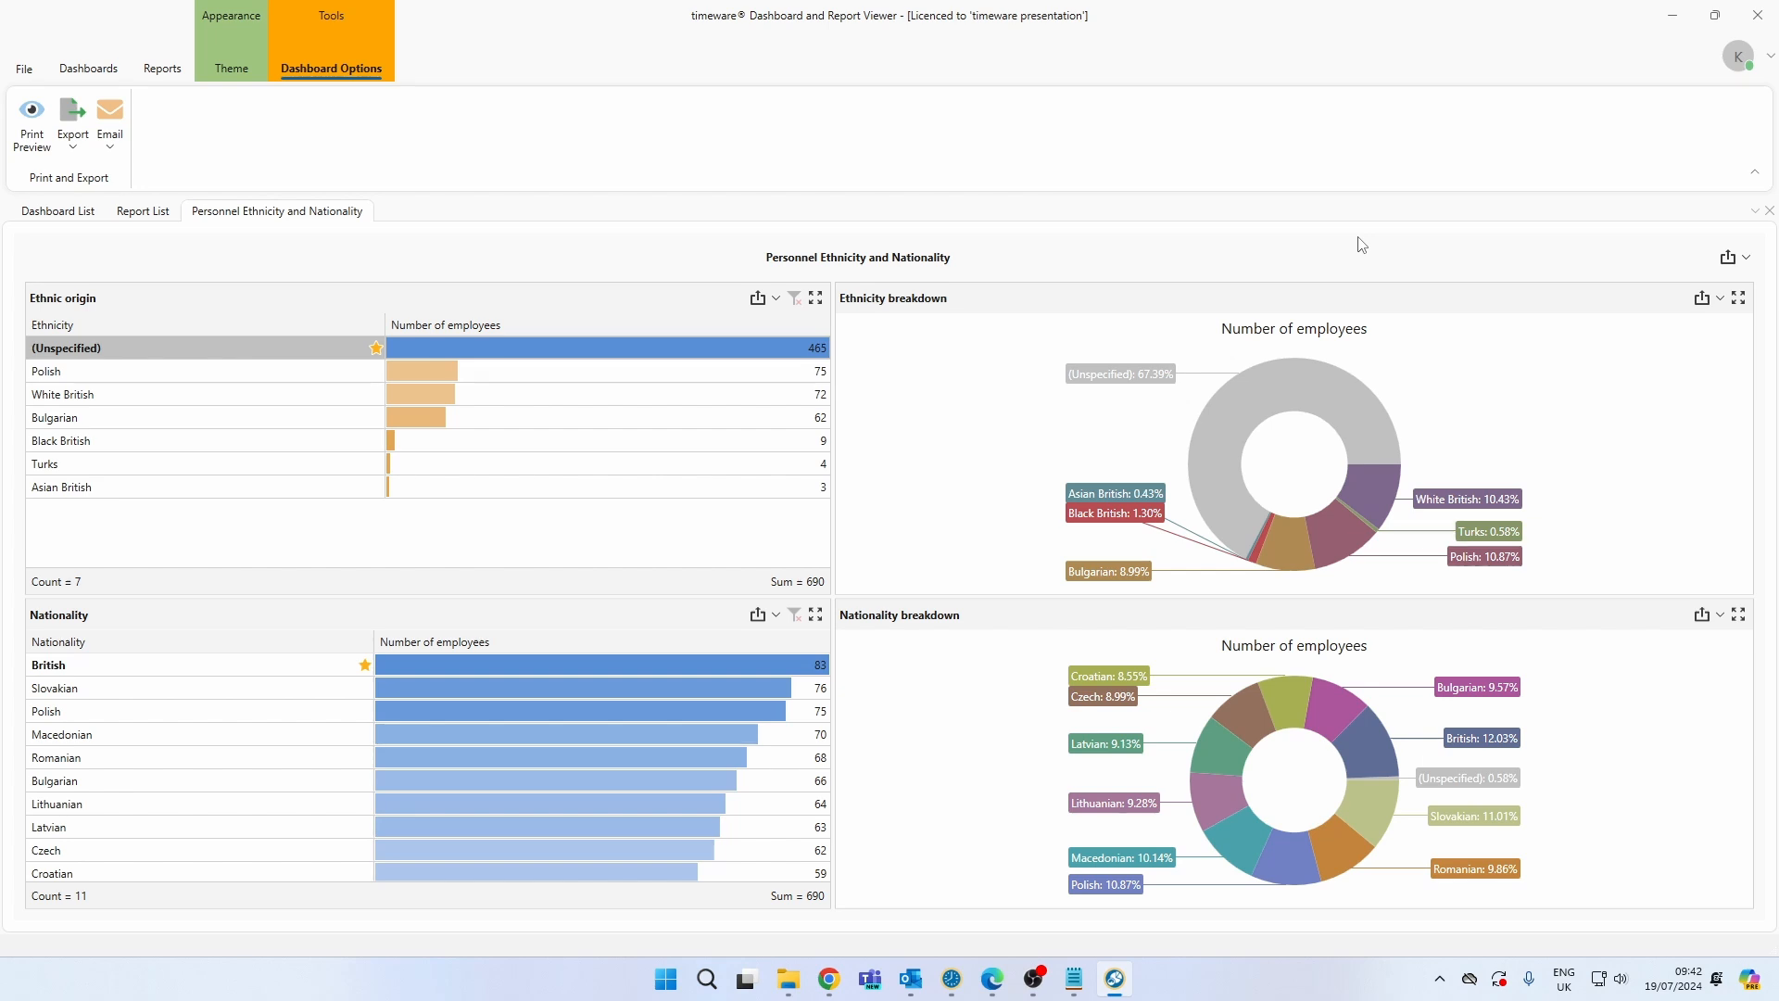
mouse_move(758, 299)
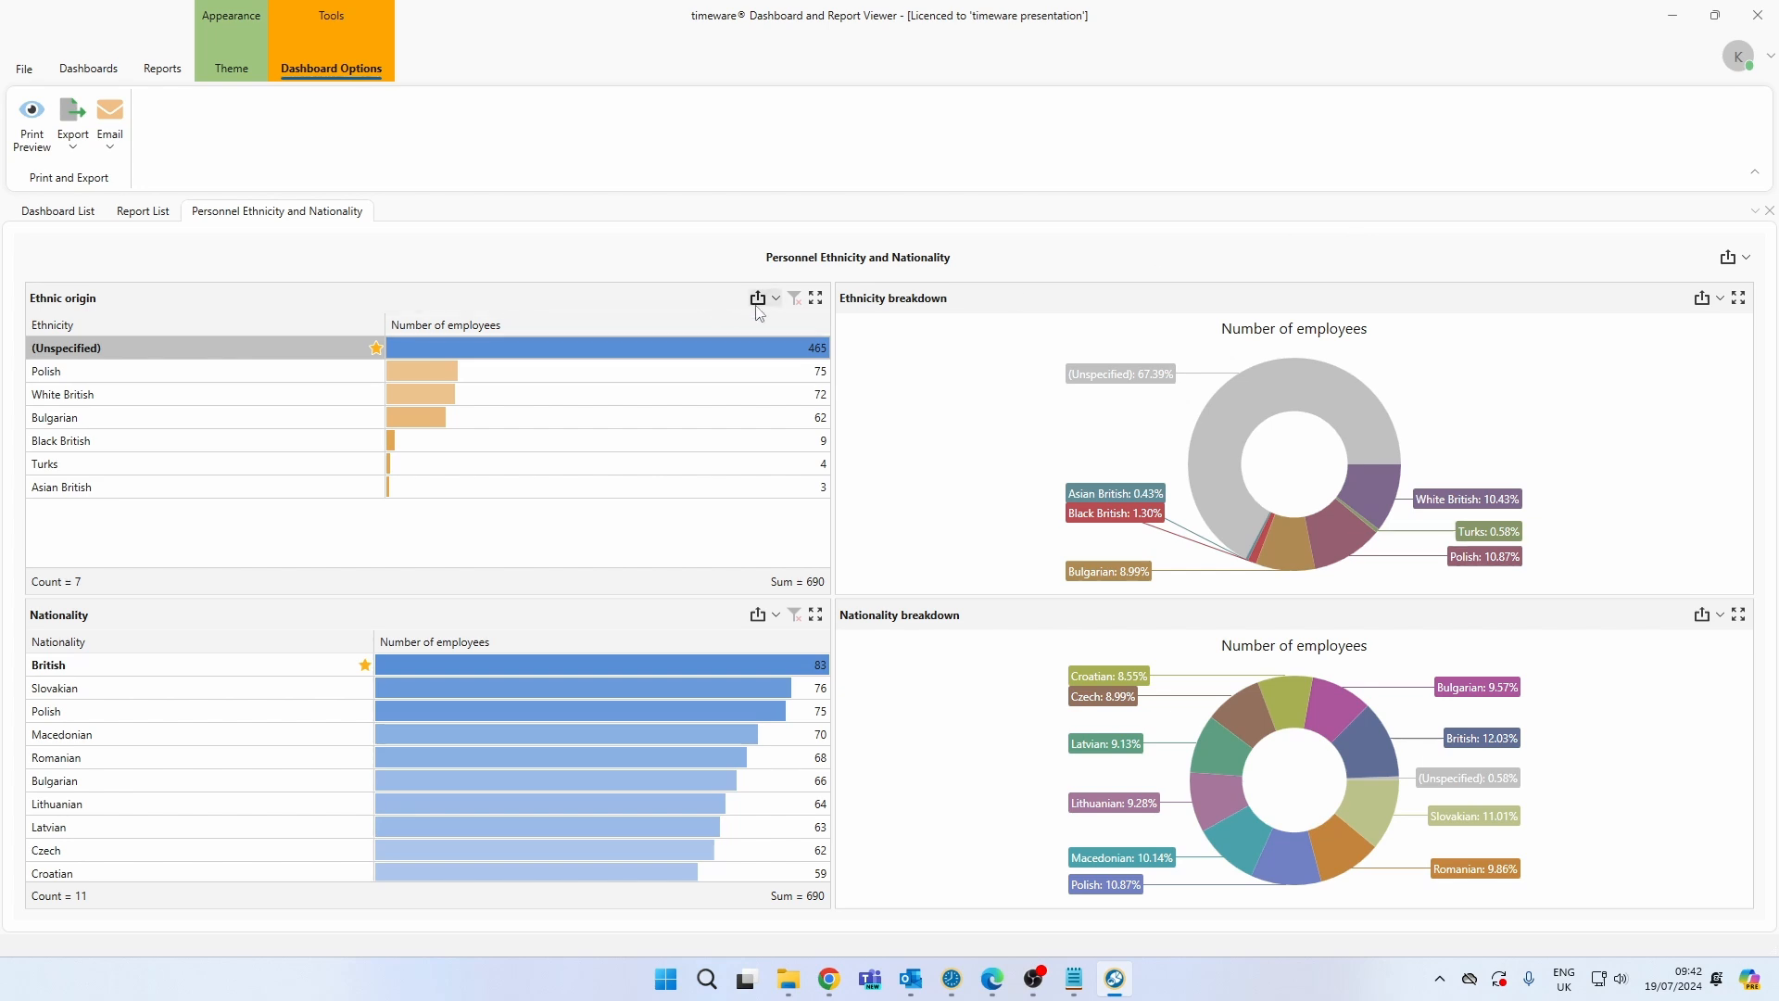
Step: Check the export options on the Ethnic origin table and Ethnicity breakdown chart
click(758, 298)
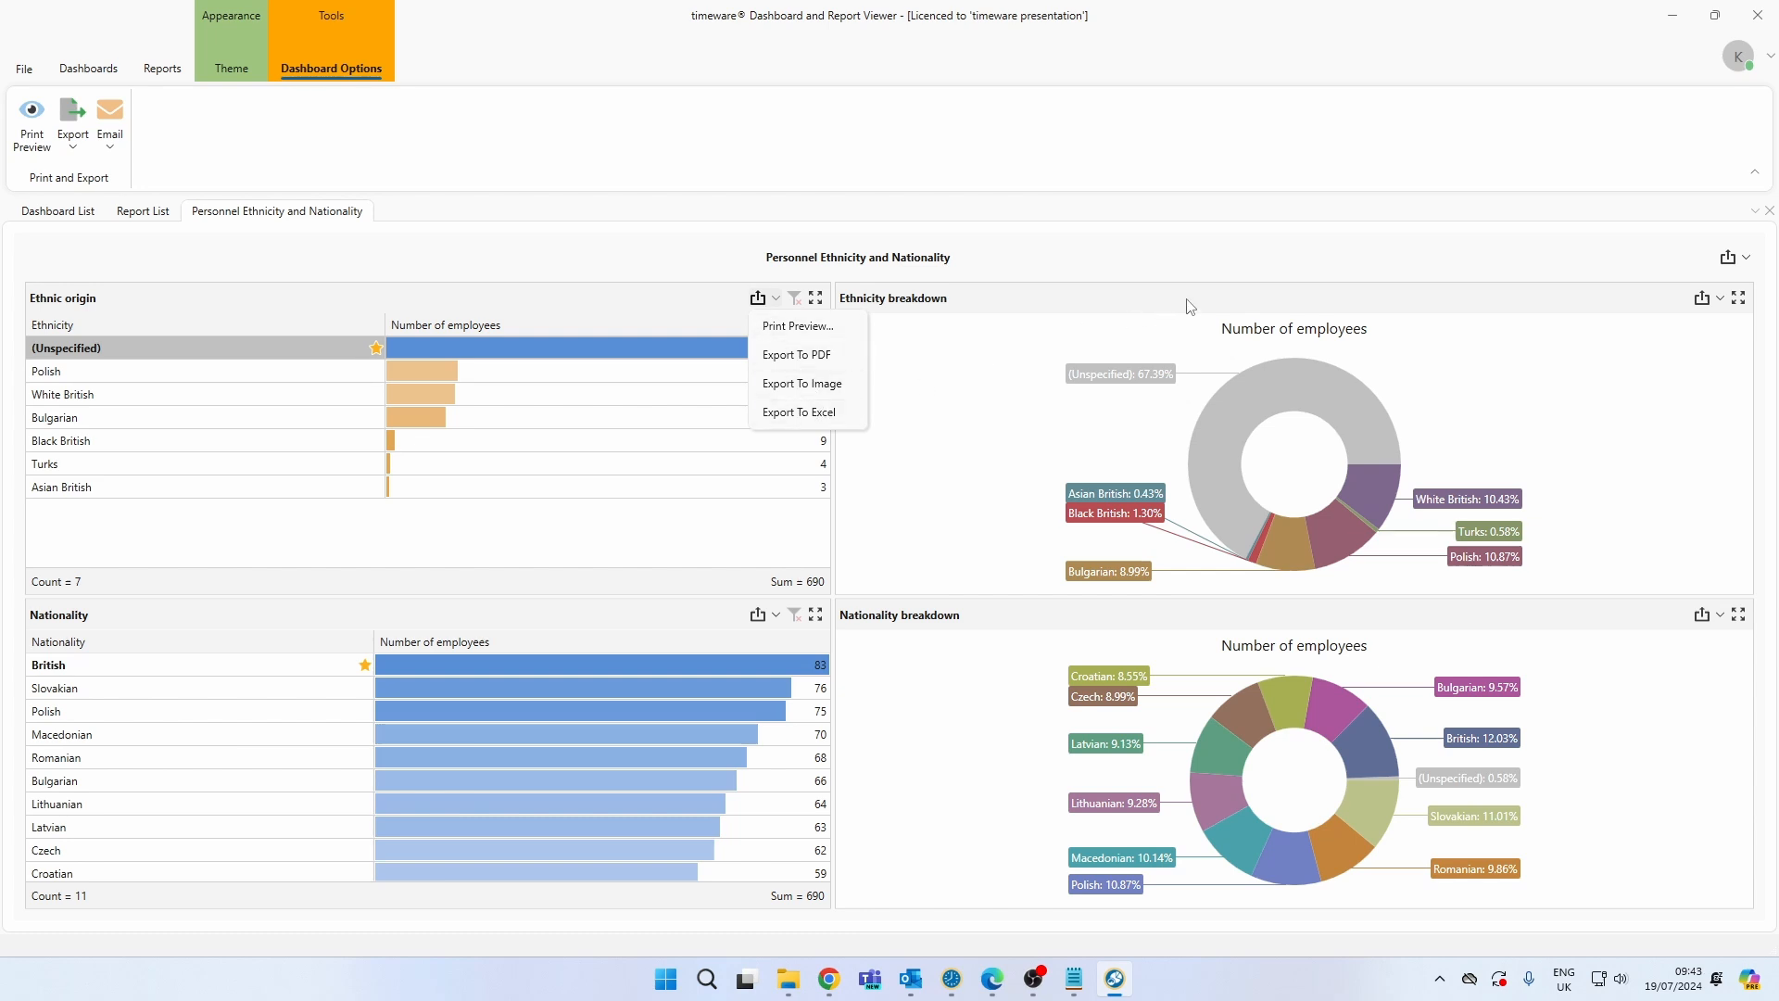
click(1702, 298)
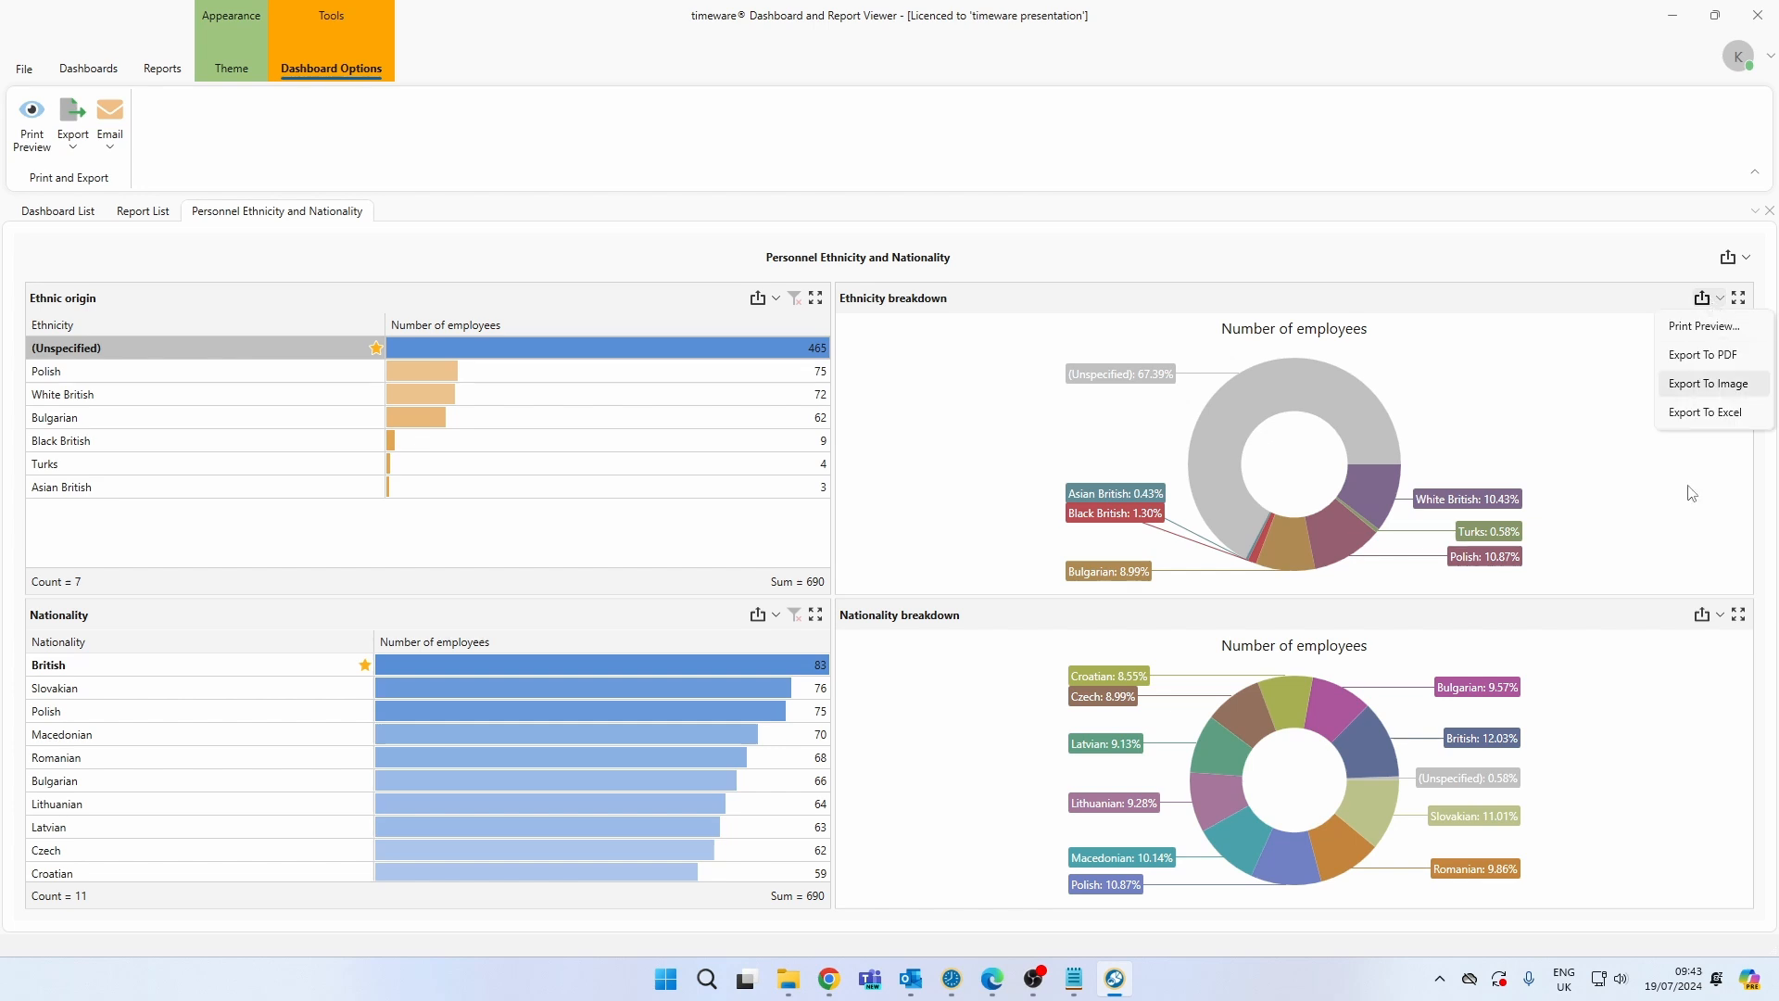
mouse_move(1522, 231)
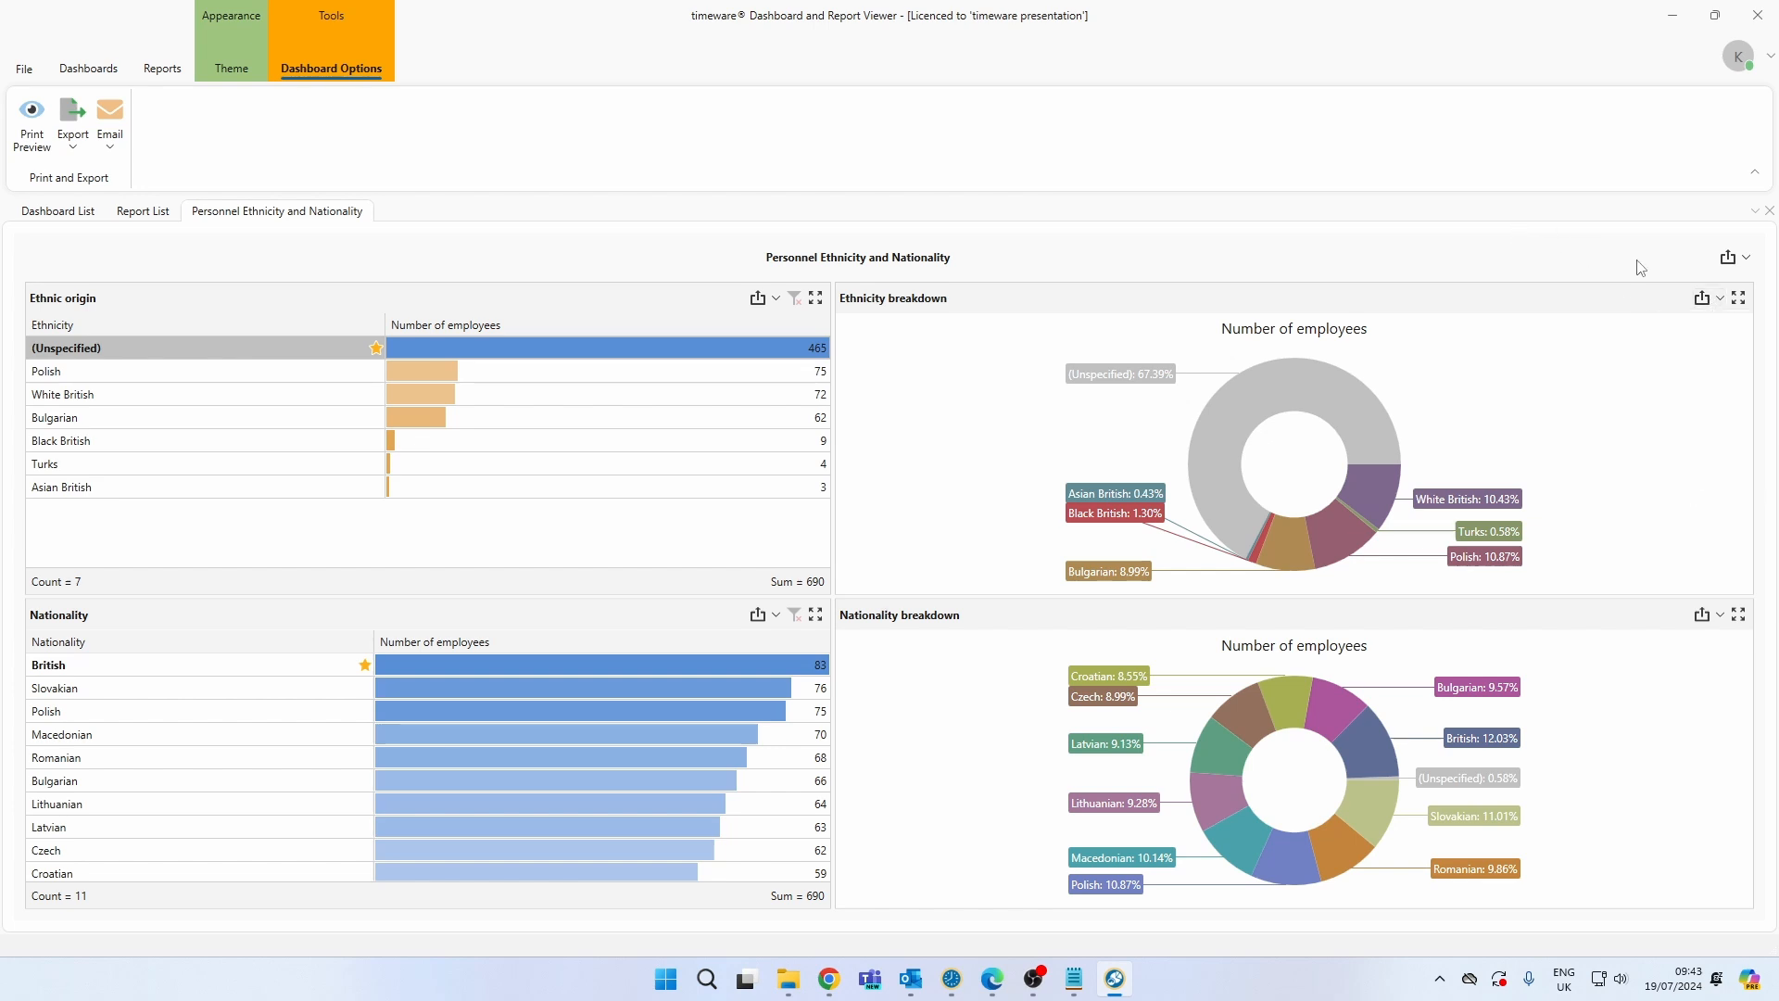
click(1727, 256)
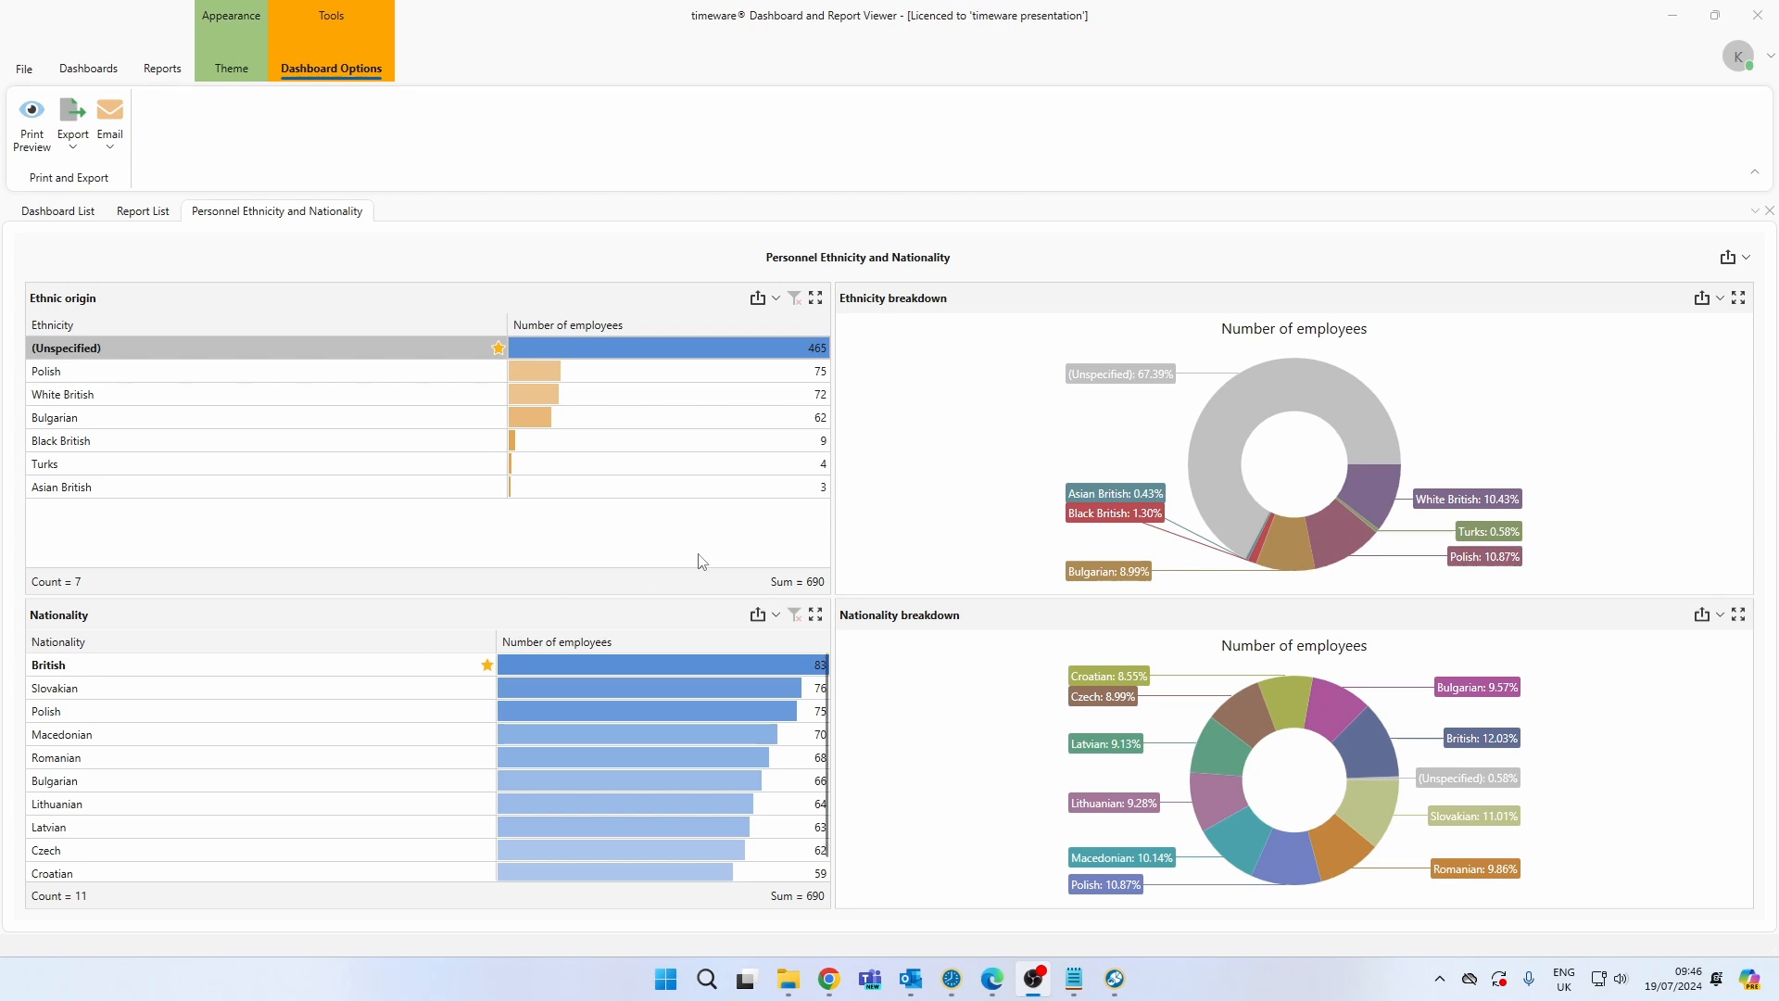
mouse_move(734, 541)
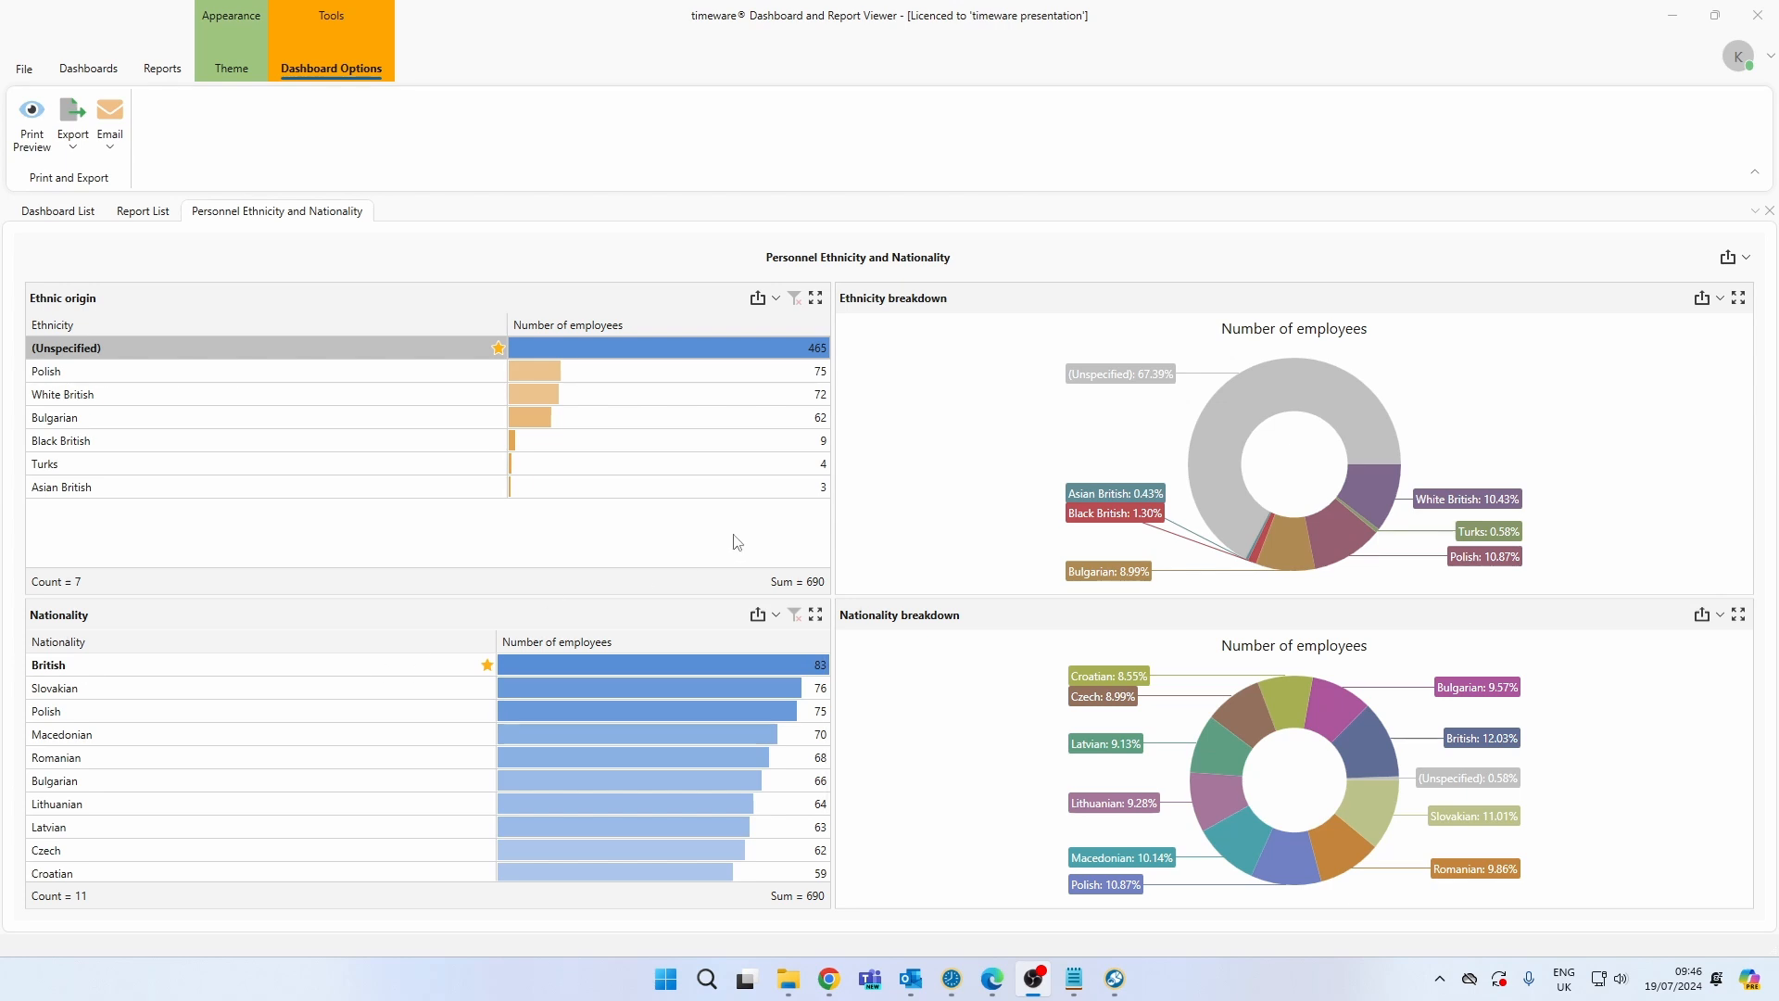
mouse_move(951, 951)
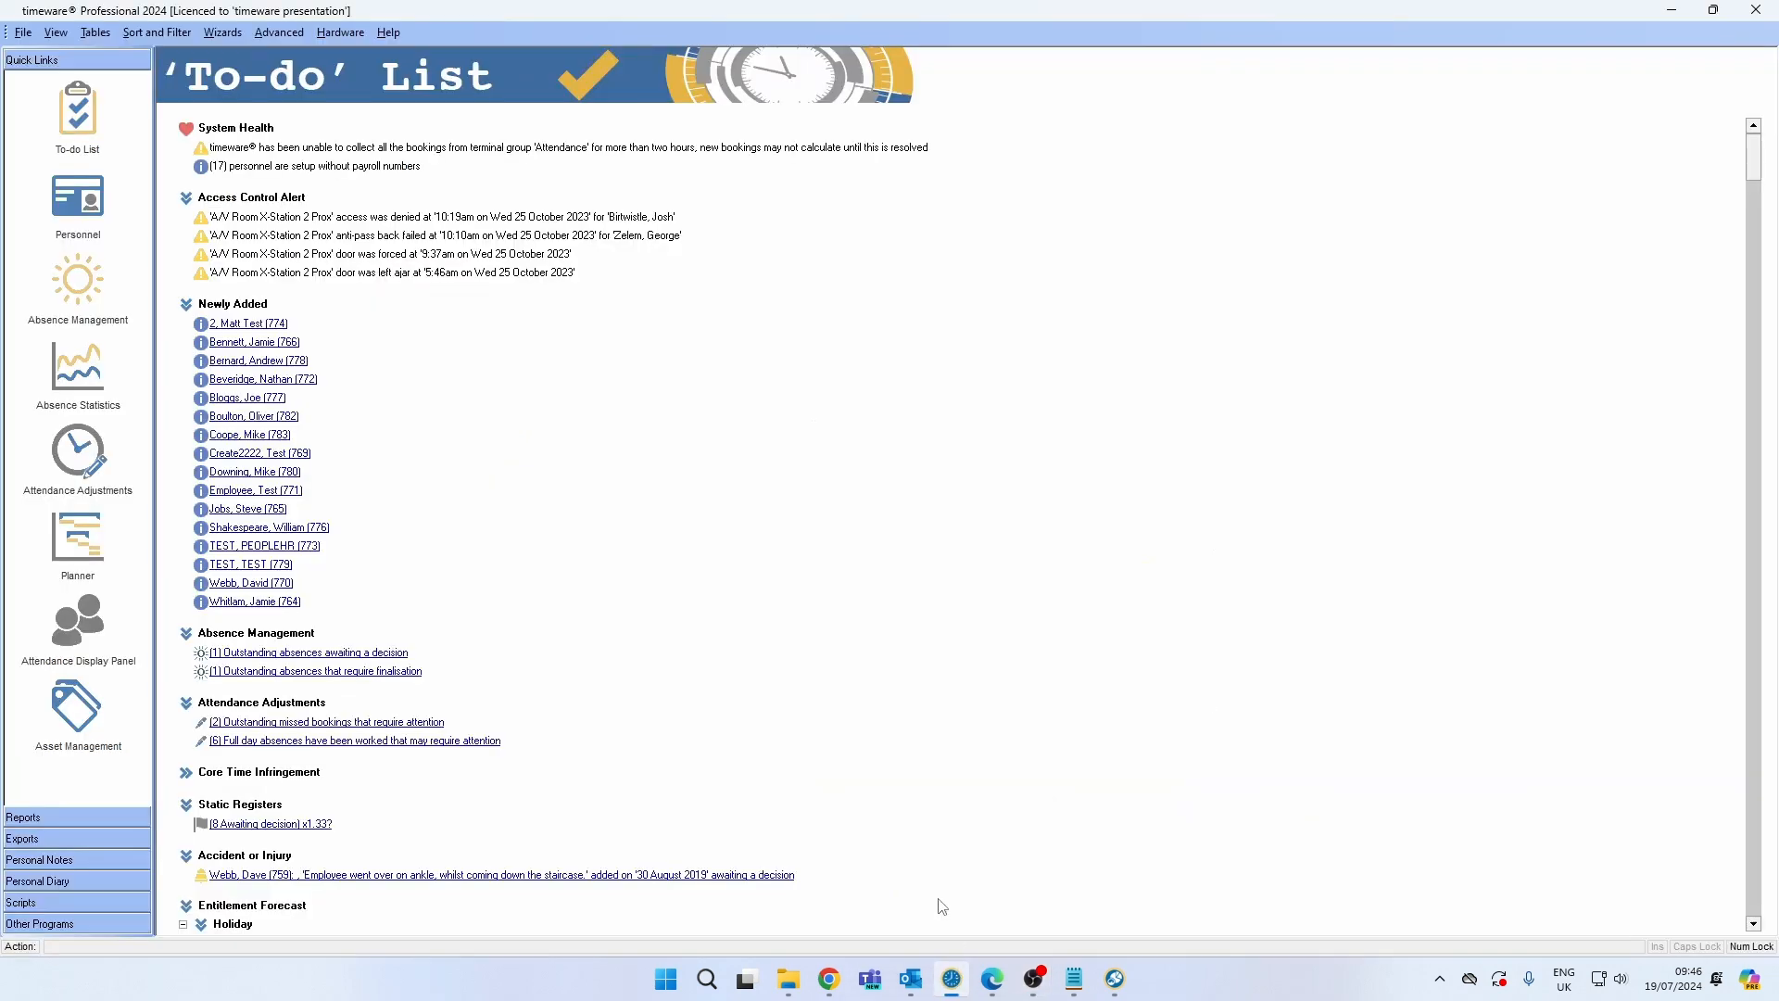
click(76, 196)
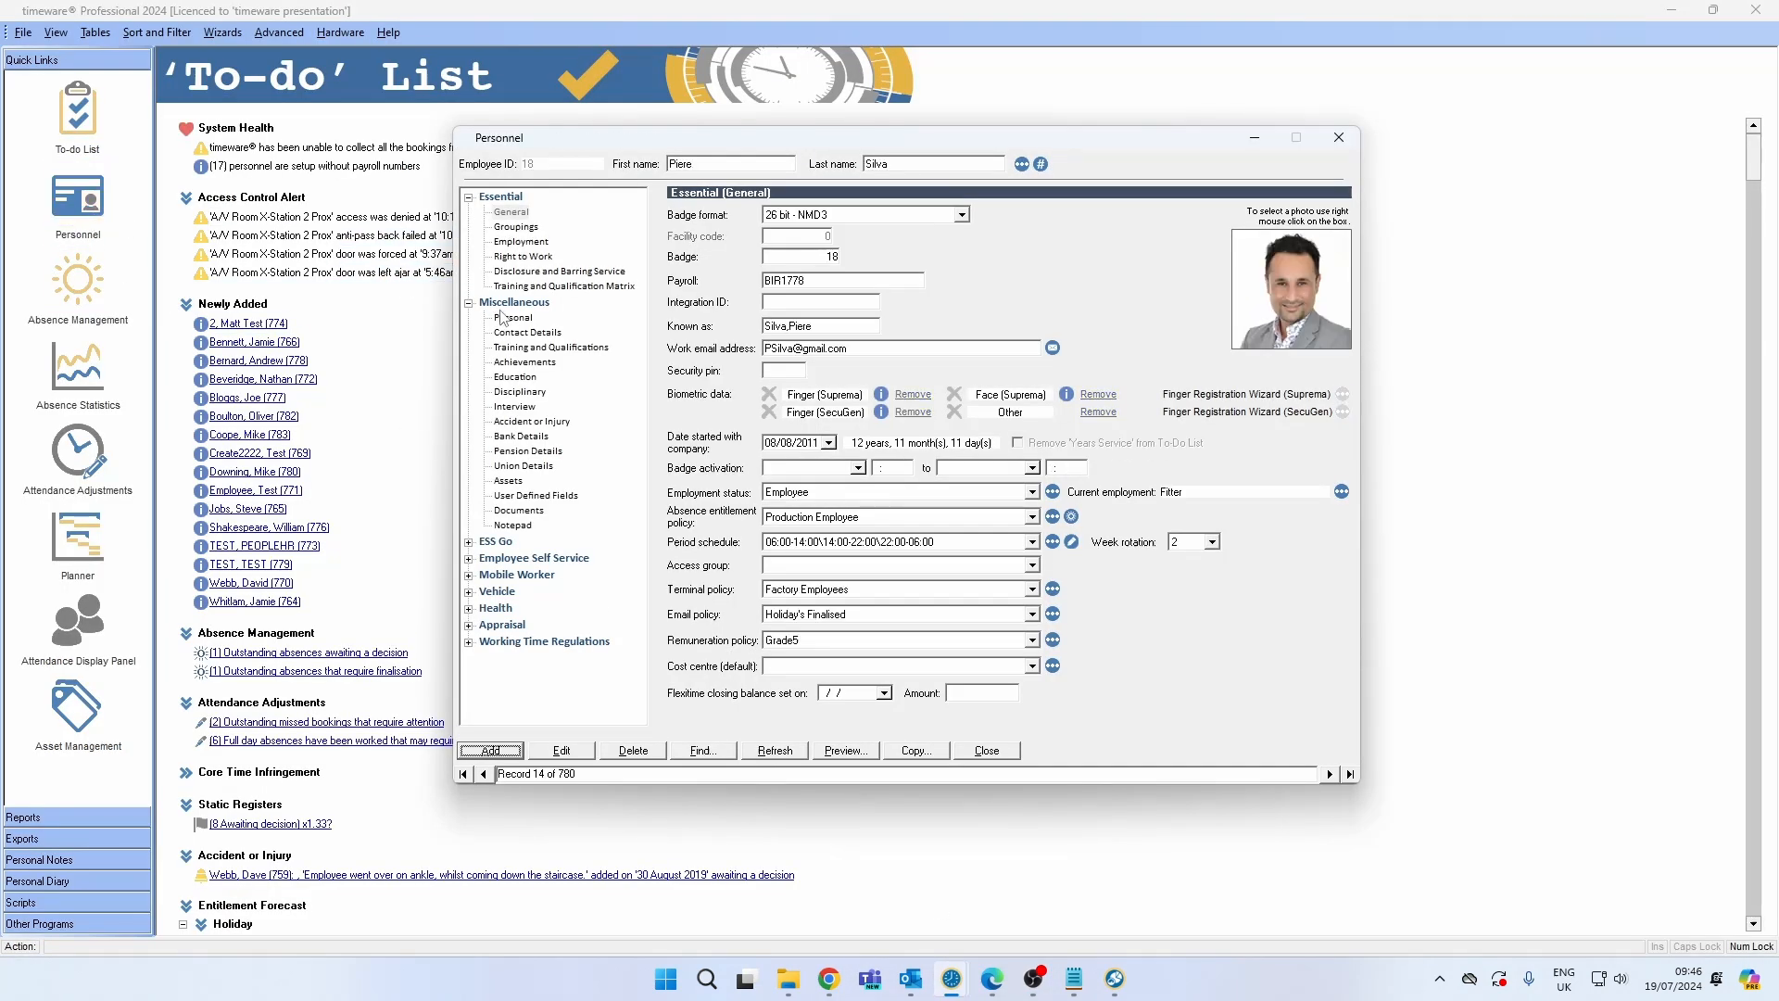
click(512, 318)
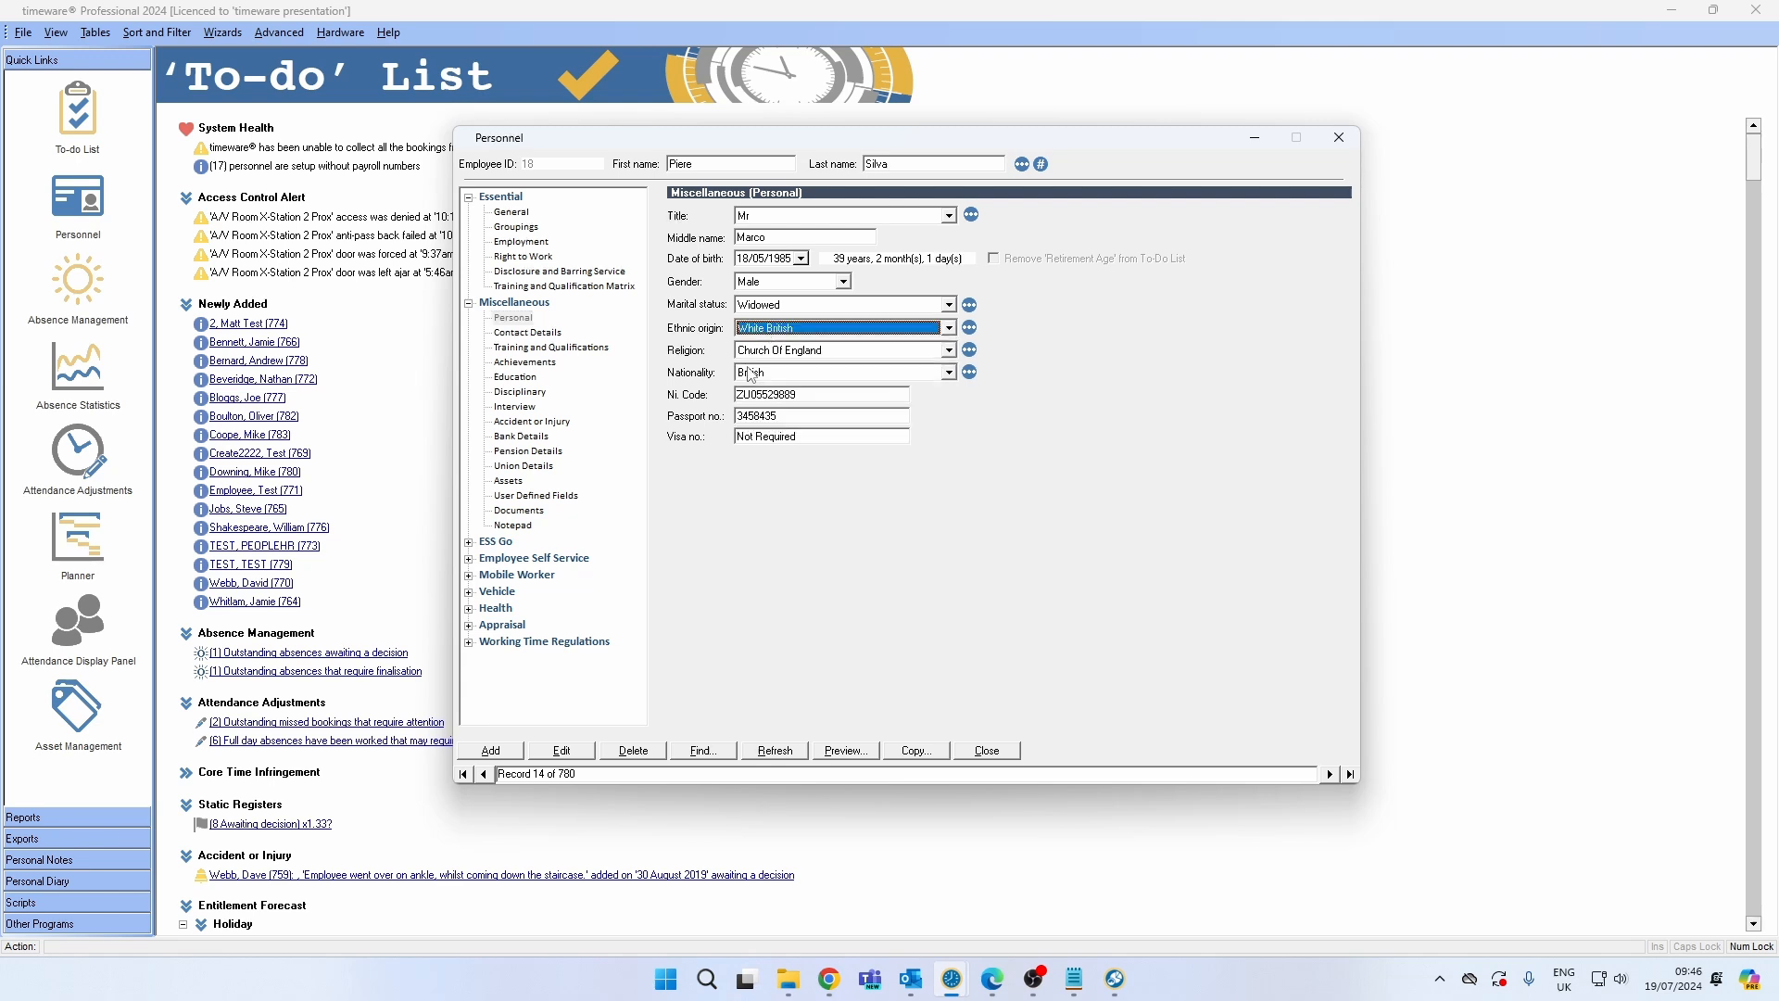
click(949, 373)
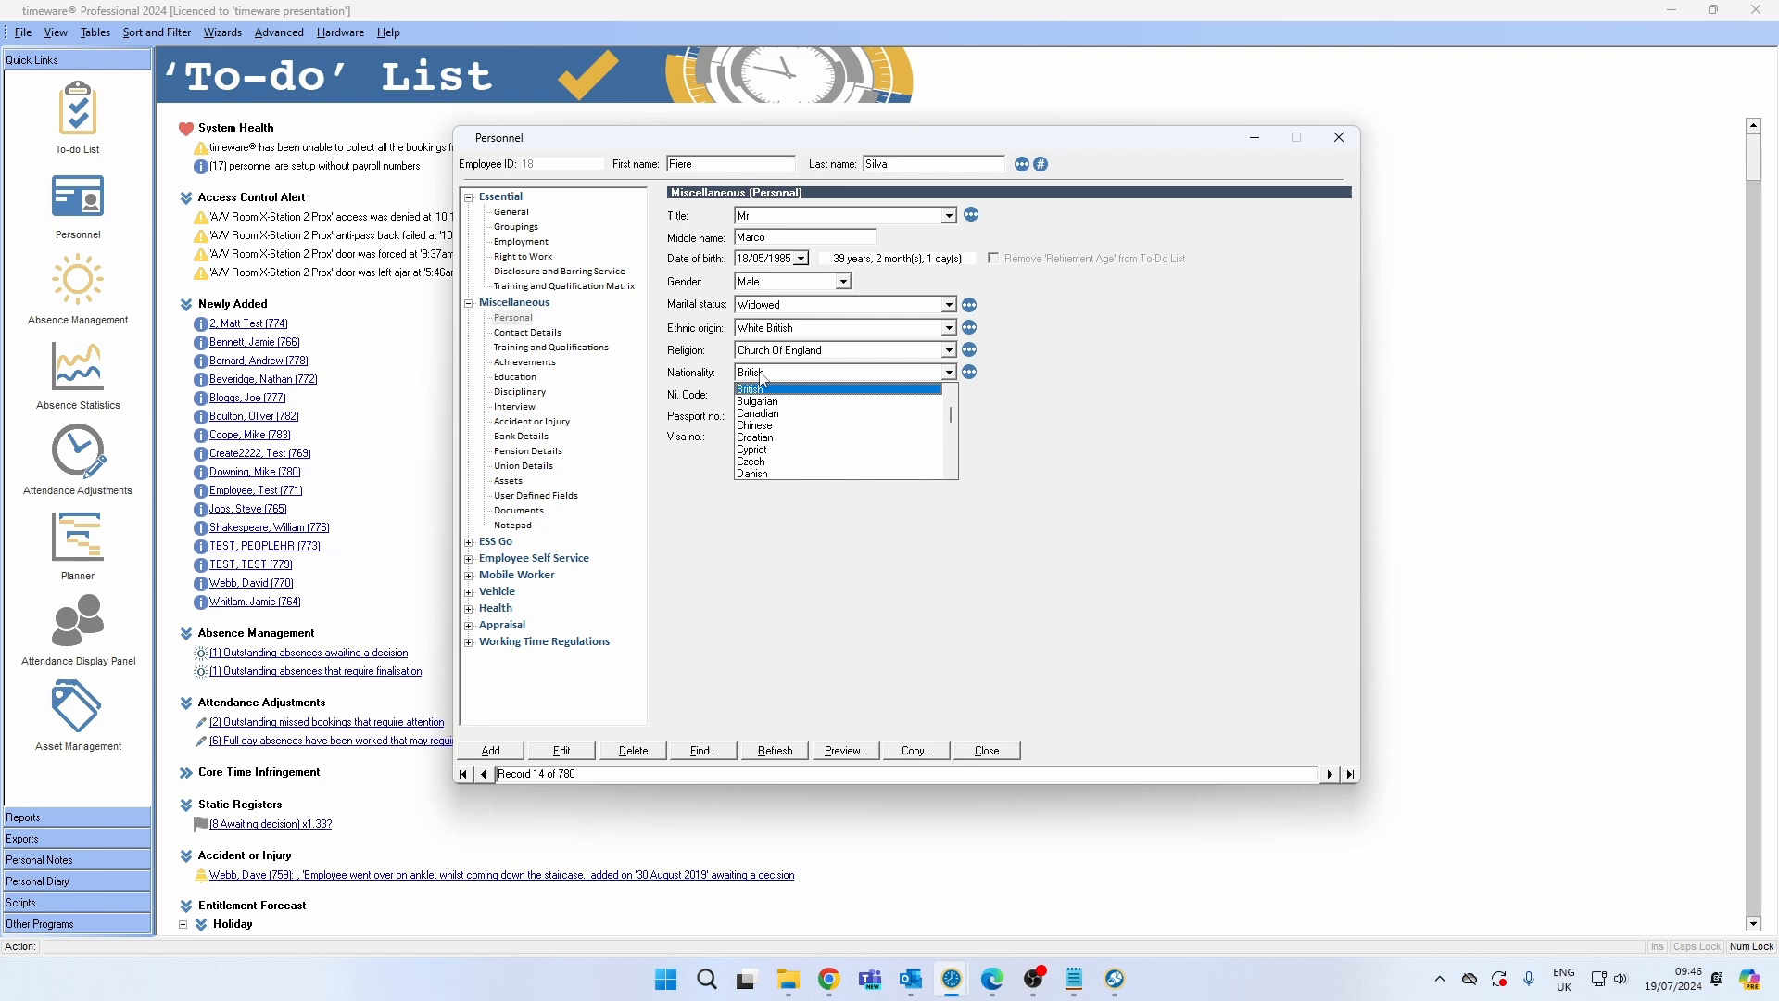